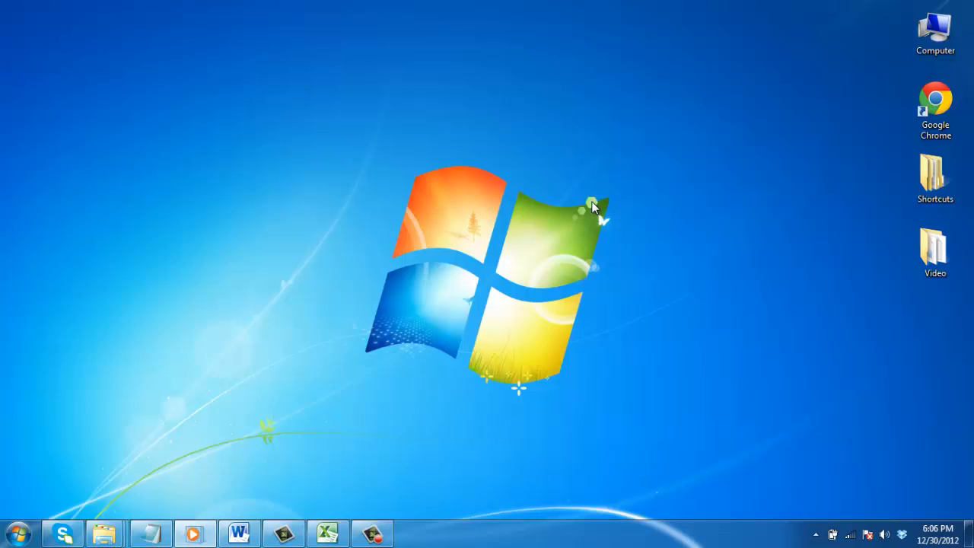
Bring up the Book1 price workbook with the 2011 and 2012 totals in Excel.
left_click(329, 533)
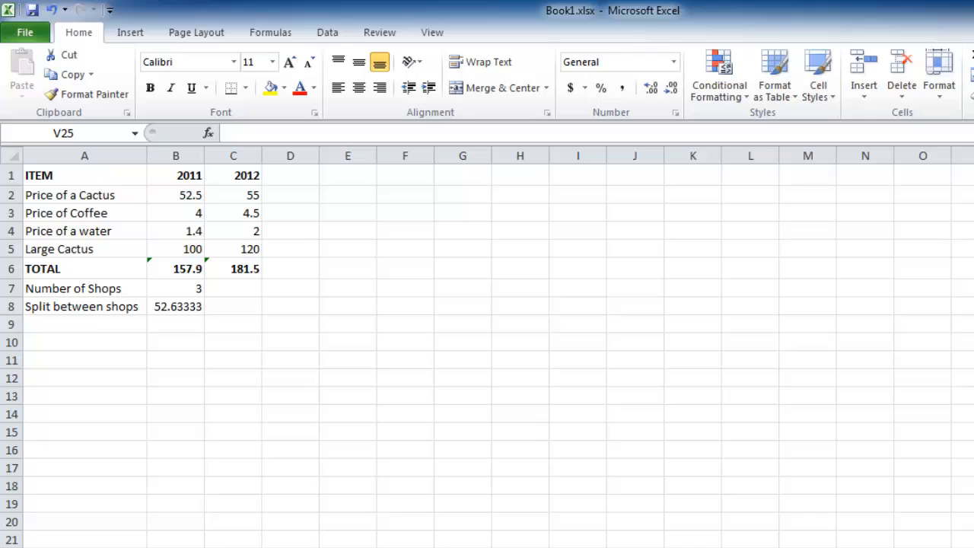
Select B8 to reveal its split formula =SUM(B6/B7) in the formula bar.
left_click(176, 306)
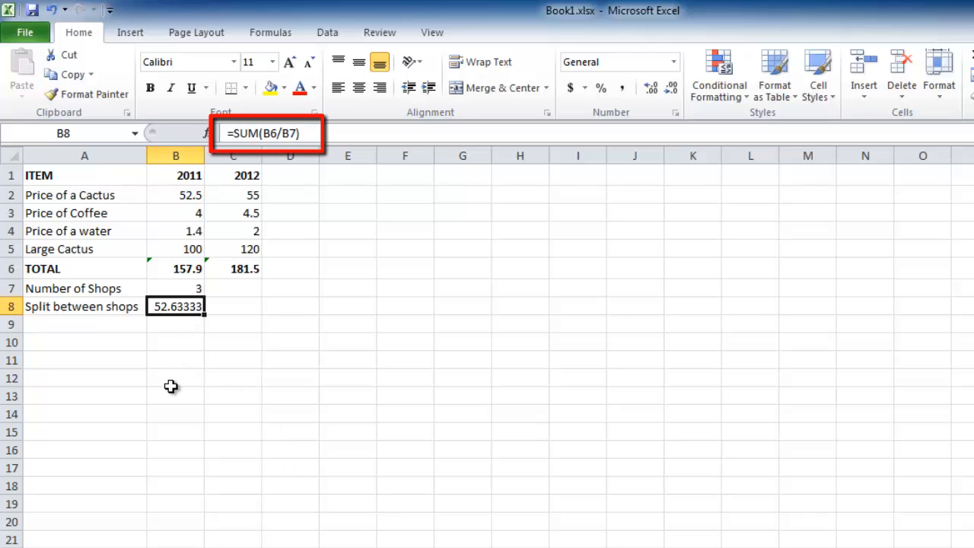
mouse_move(195, 326)
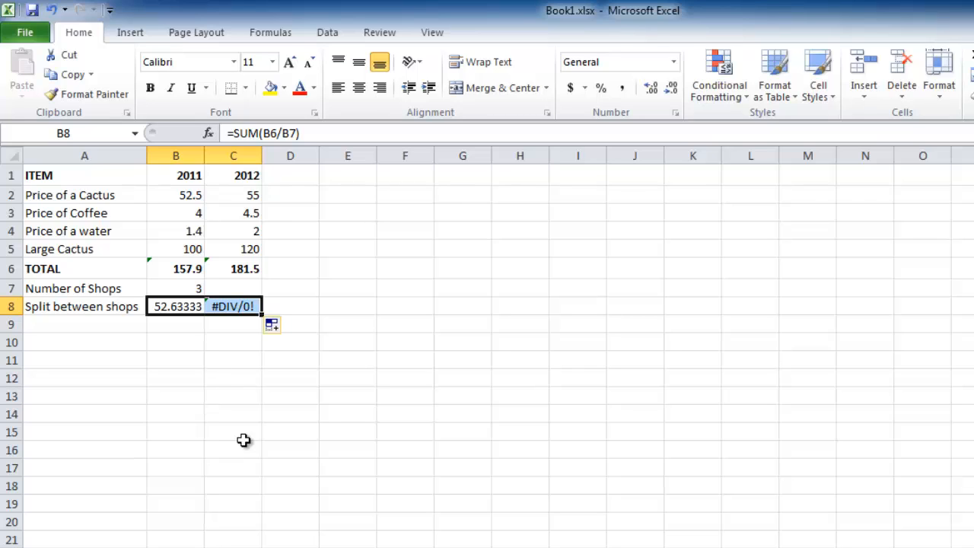
mouse_move(189, 307)
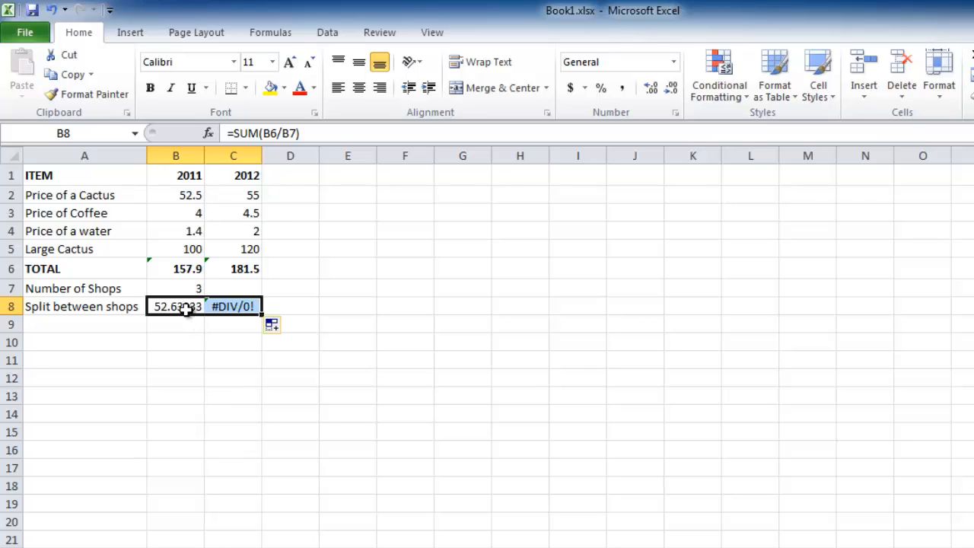
Edit B8 to =SUM(B6/$B$7), making the shop count an absolute reference.
double_click(177, 306)
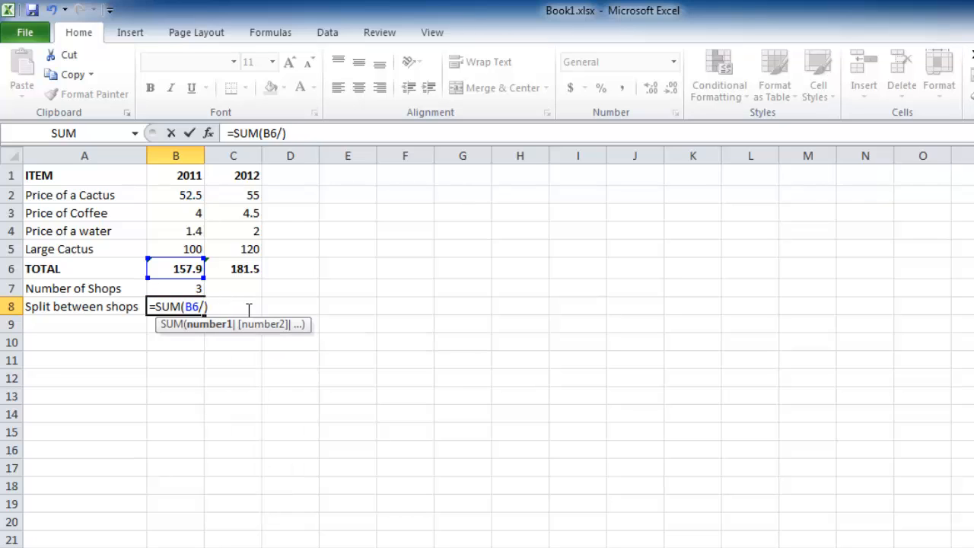
type("$B$7")
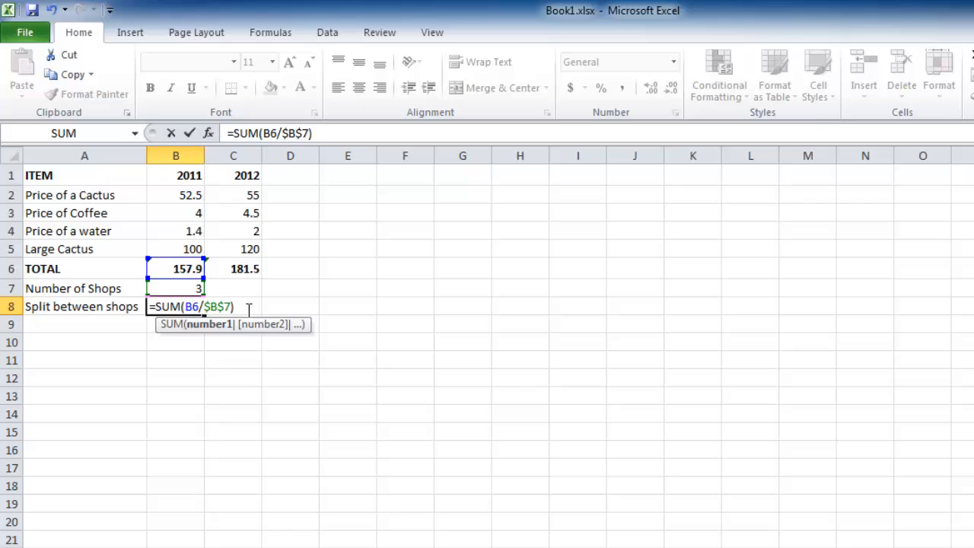
key("Return")
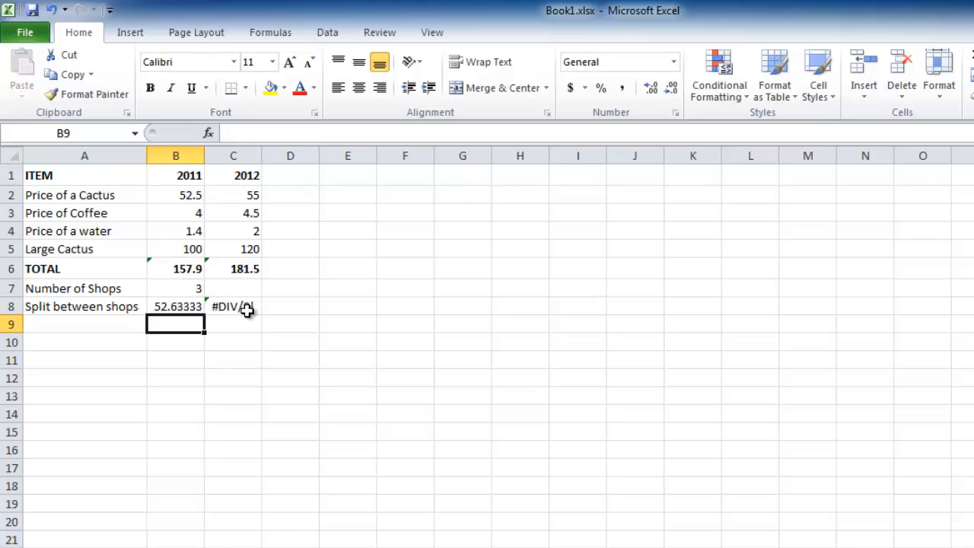